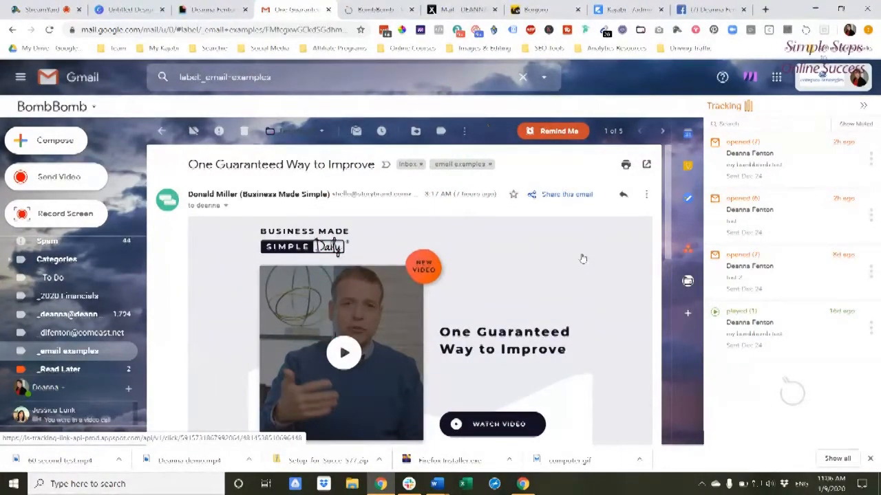
# Scroll through the example email and open its linked video.
pyautogui.scroll(-3)
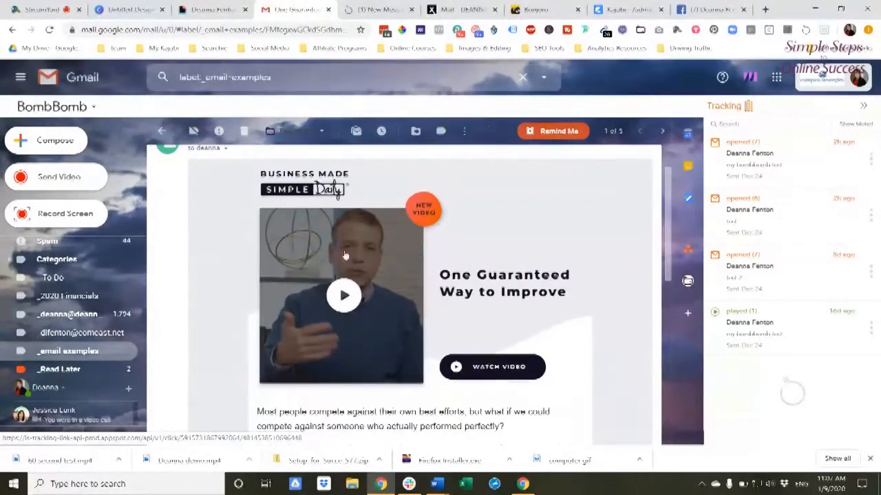
pyautogui.moveTo(358, 259)
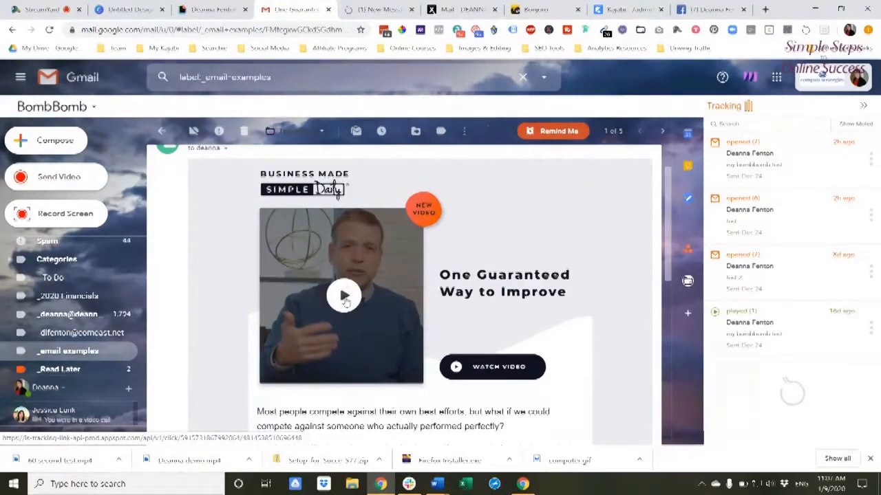
pyautogui.moveTo(357, 266)
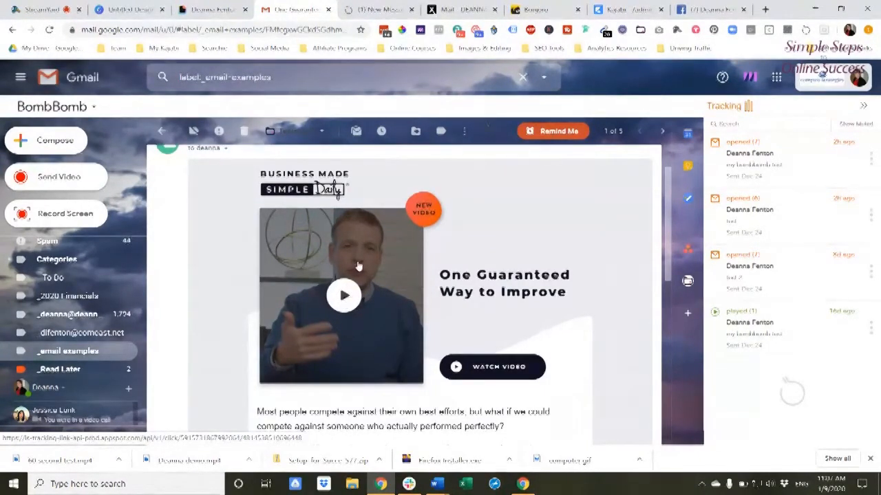
pyautogui.moveTo(378, 256)
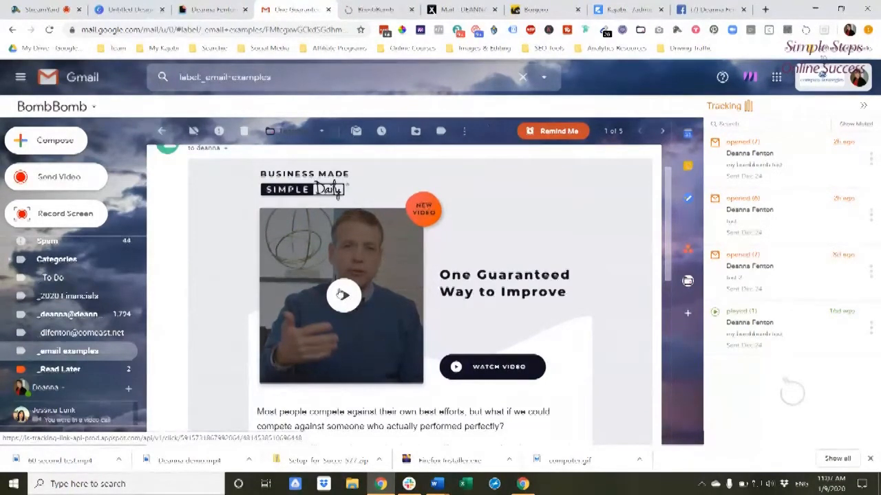
pyautogui.click(491, 366)
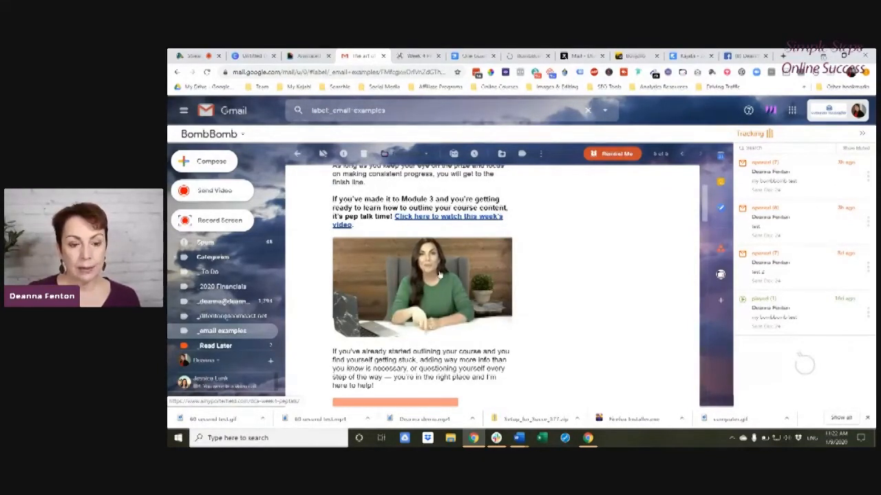
# Open the Week 4 Pep Talk video page, then return to the Giphy page.
pyautogui.click(448, 217)
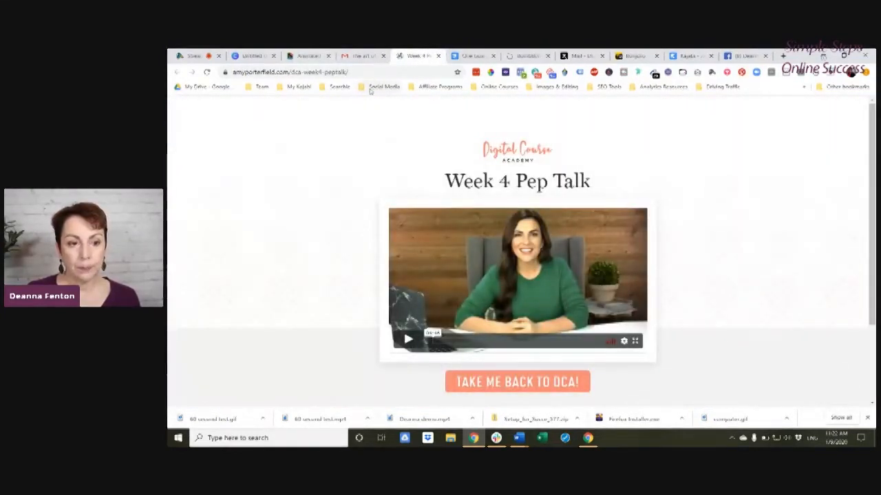
pyautogui.click(307, 56)
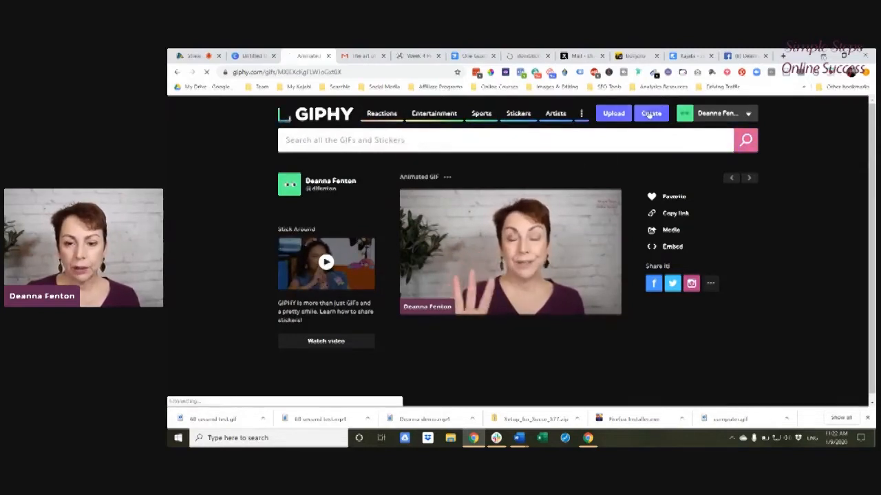
# Start a new GIF and load the '60 second test' Desktop video.
pyautogui.click(651, 112)
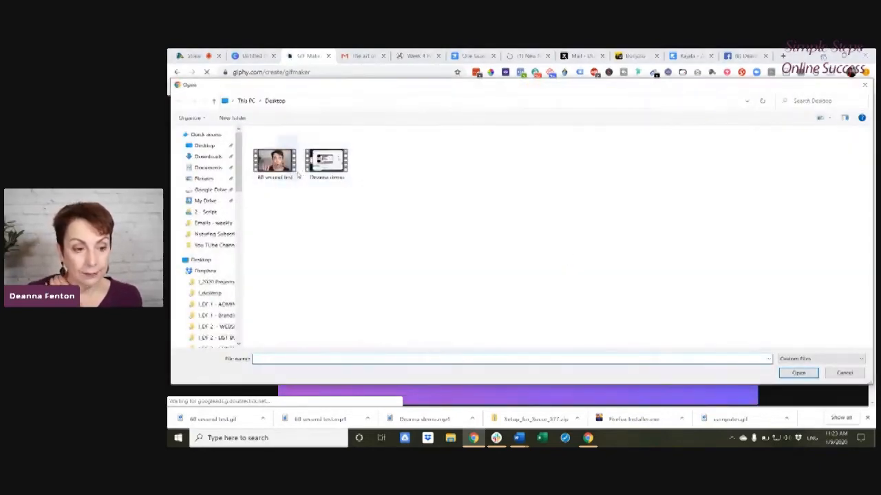
pyautogui.click(274, 159)
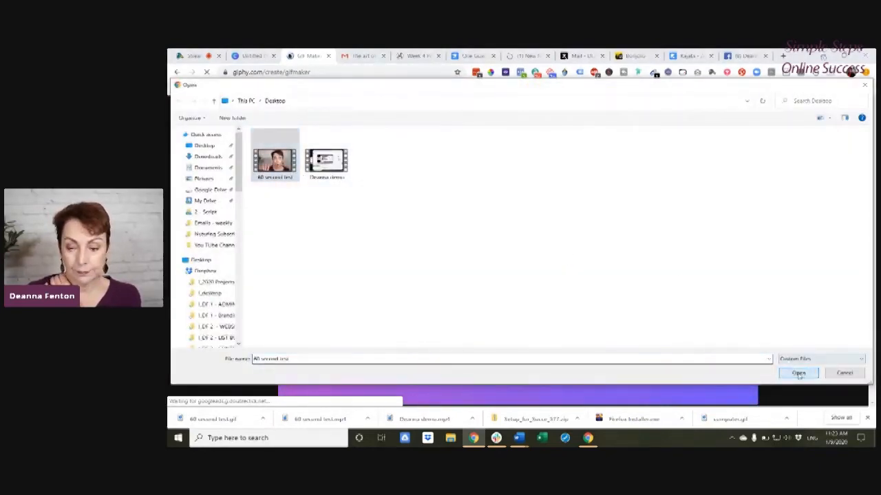
pyautogui.click(798, 372)
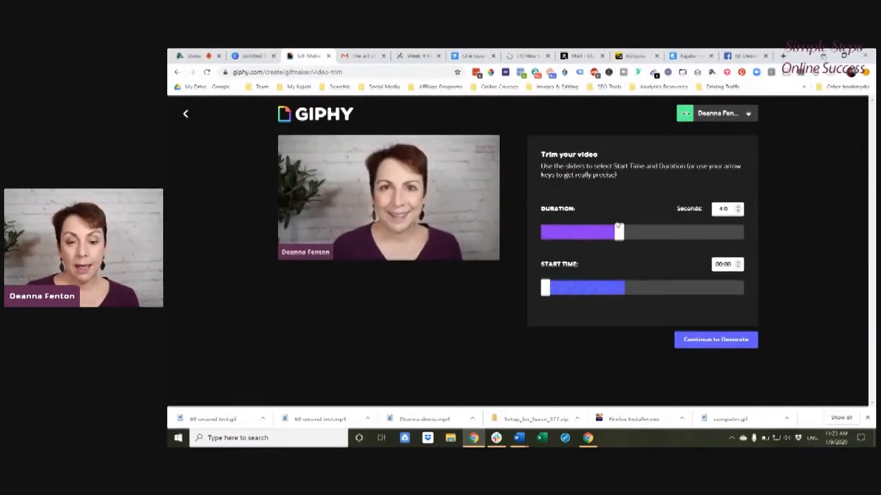
# Trim the GIF to 8.0 seconds starting at 00:01 and continue to Decorate.
pyautogui.moveTo(618, 232); pyautogui.dragTo(707, 231)
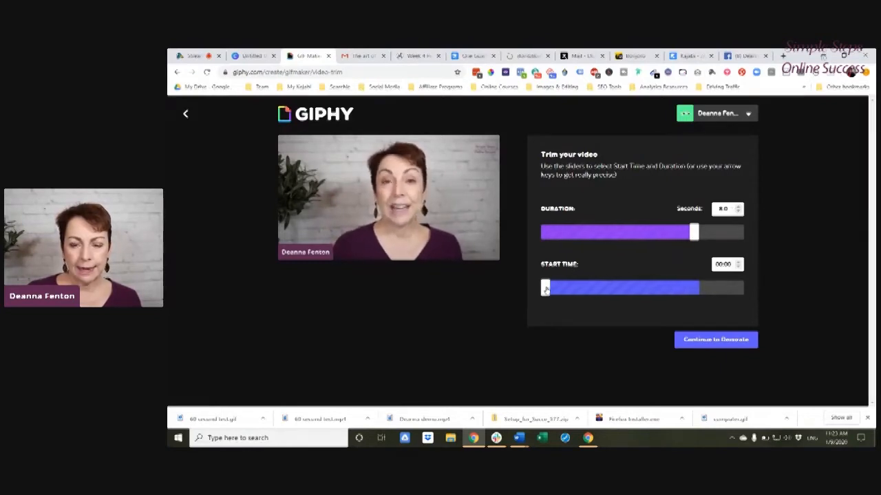
pyautogui.moveTo(546, 287); pyautogui.dragTo(556, 288)
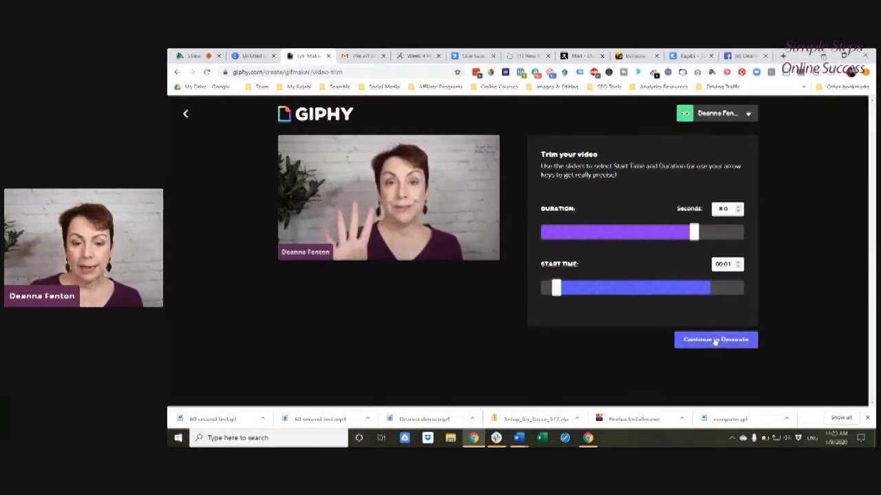
pyautogui.click(715, 339)
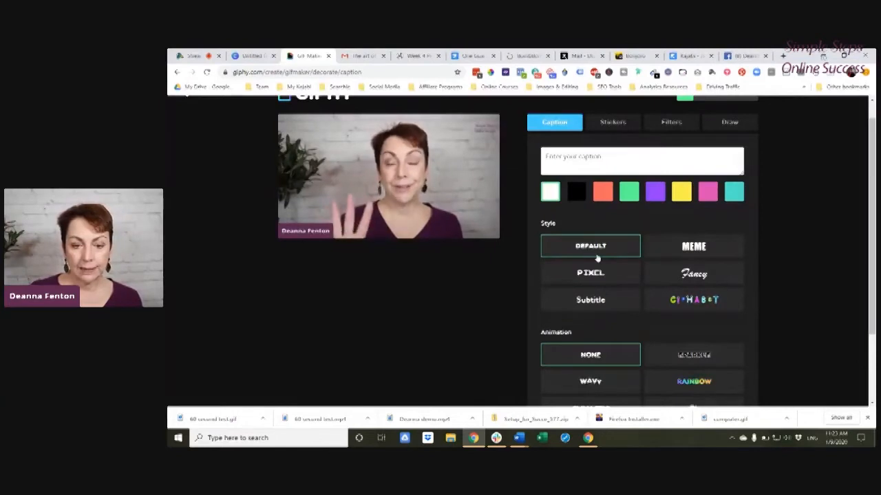
# Upload the 8-second GIF to Giphy and save the image to the desktop.
pyautogui.scroll(-3)
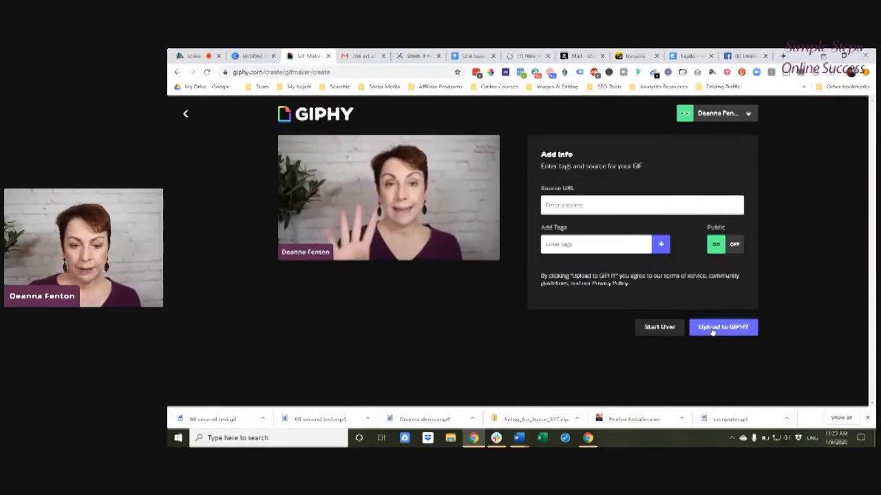
pyautogui.click(722, 327)
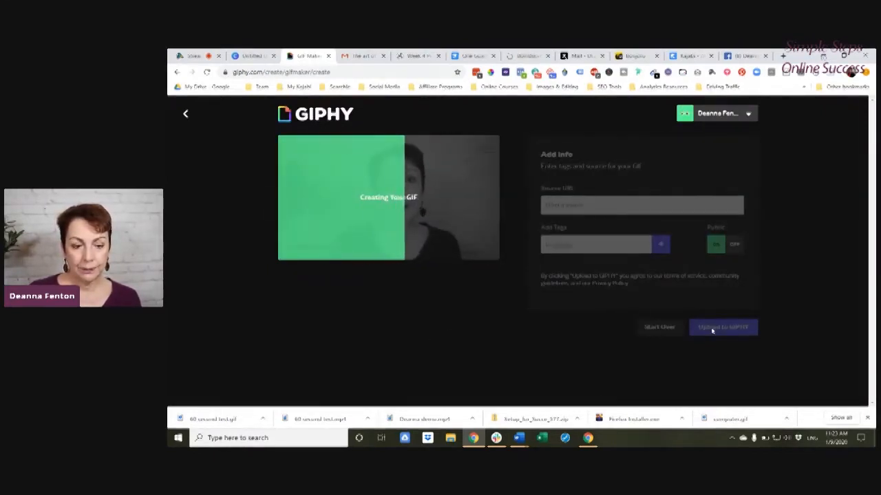
pyautogui.rightClick(509, 251)
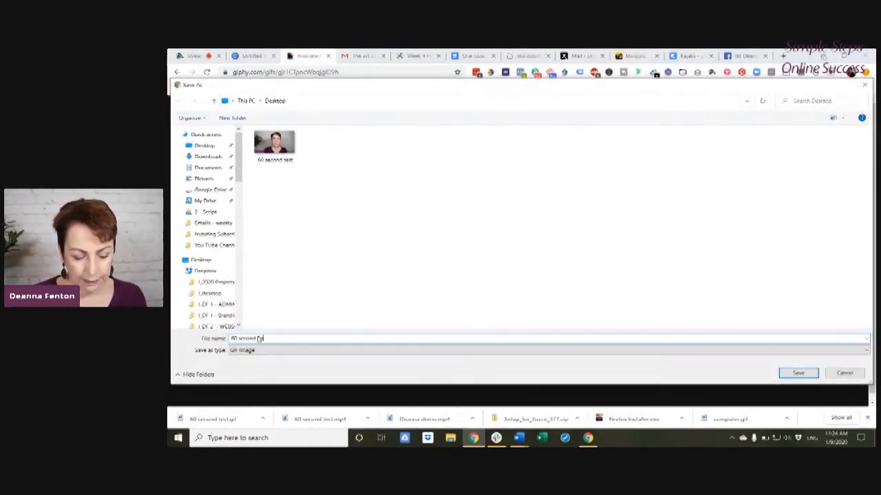
pyautogui.click(797, 373)
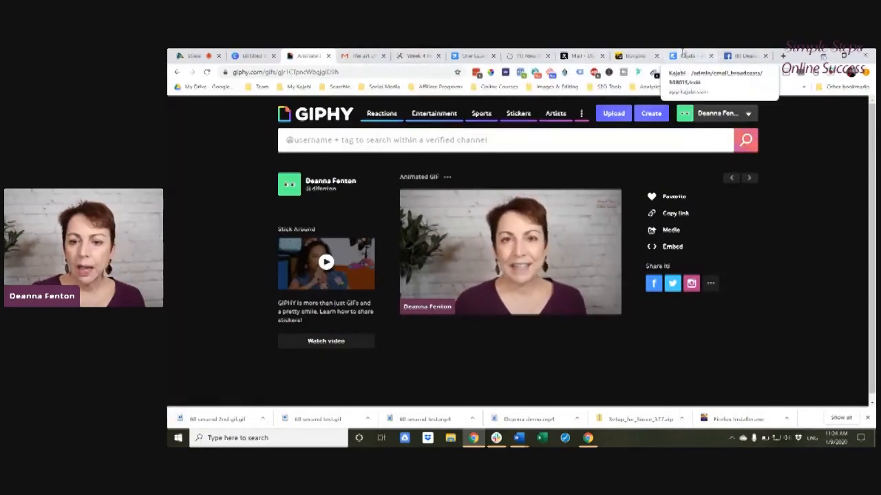
pyautogui.click(687, 56)
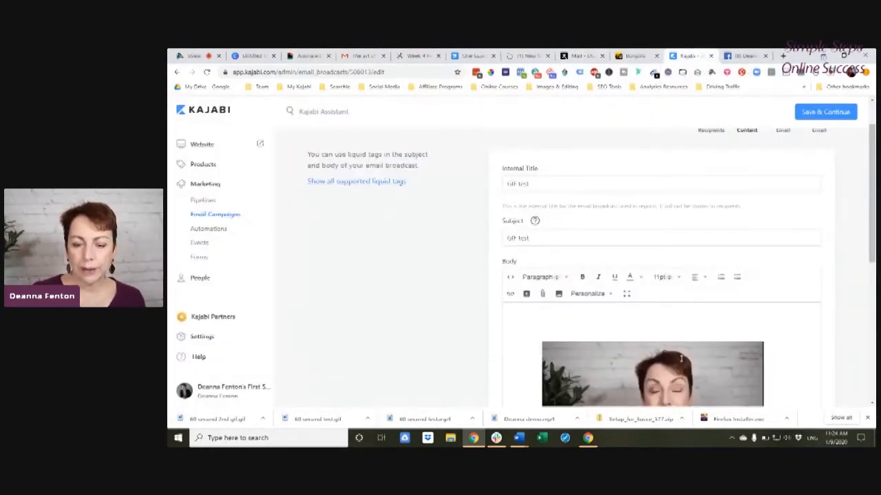
# Replace the Kajabi email body image with the '60 second 2nd gif' file.
pyautogui.click(651, 310)
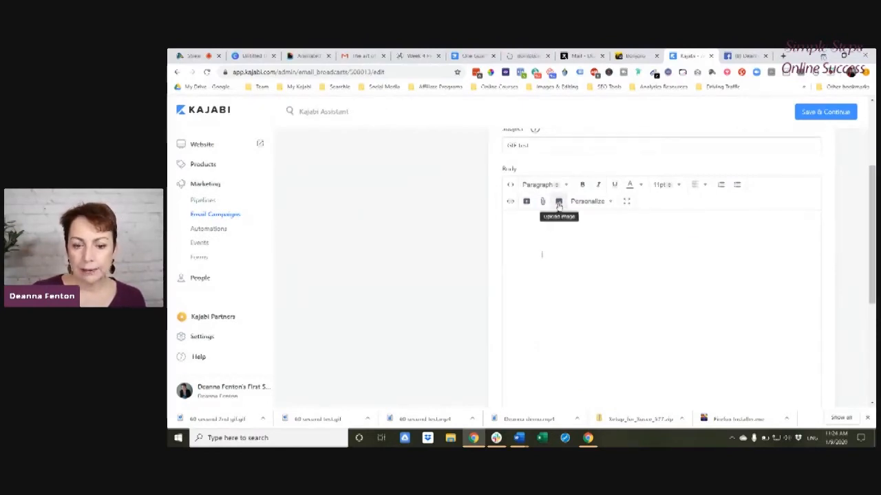
pyautogui.click(558, 201)
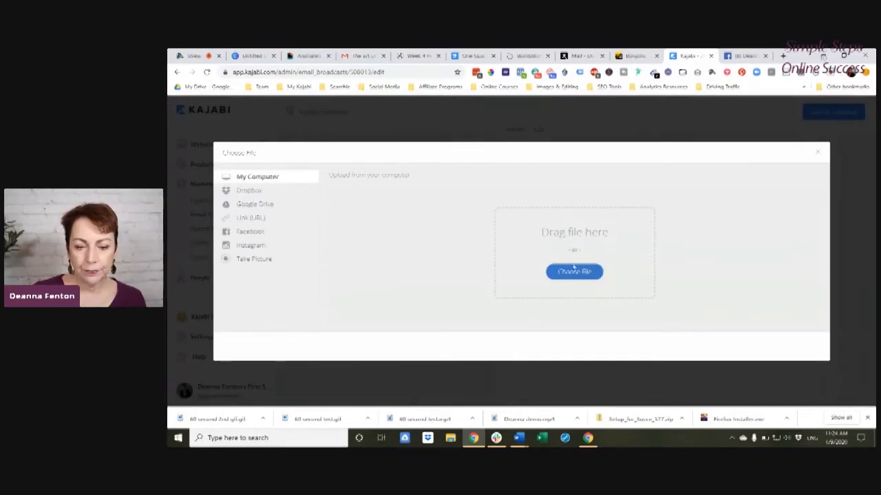
pyautogui.click(573, 271)
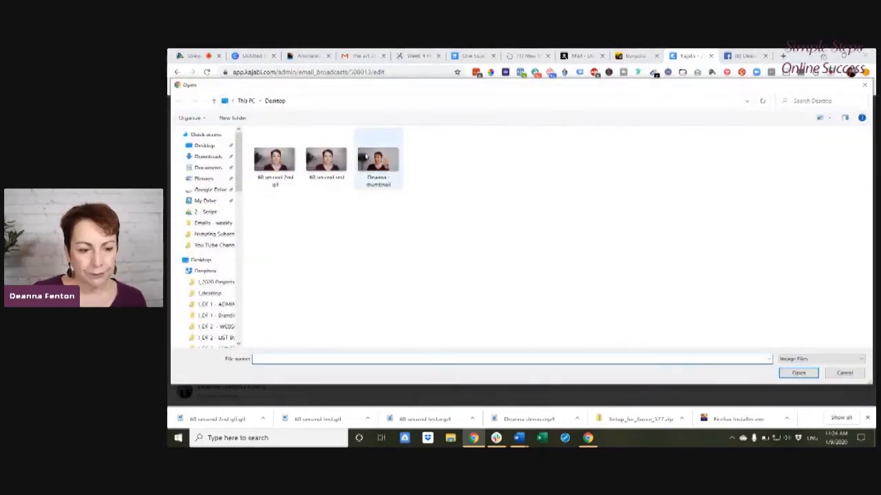
pyautogui.click(274, 159)
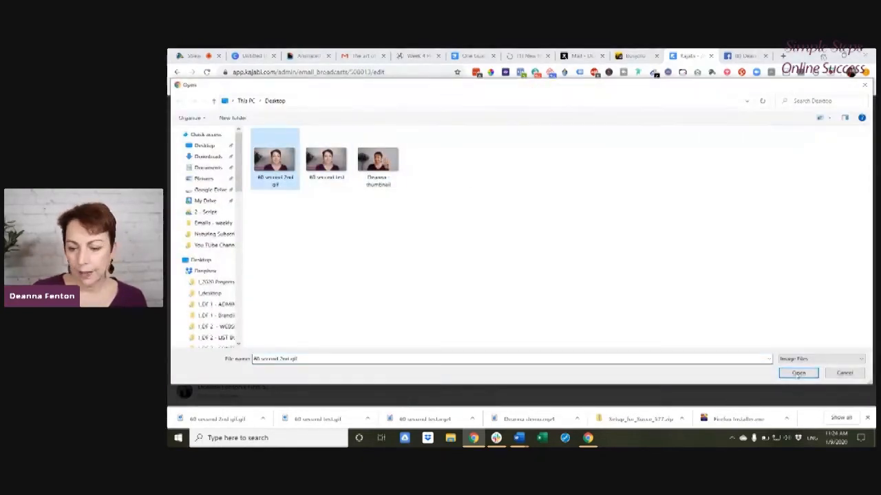
pyautogui.click(798, 372)
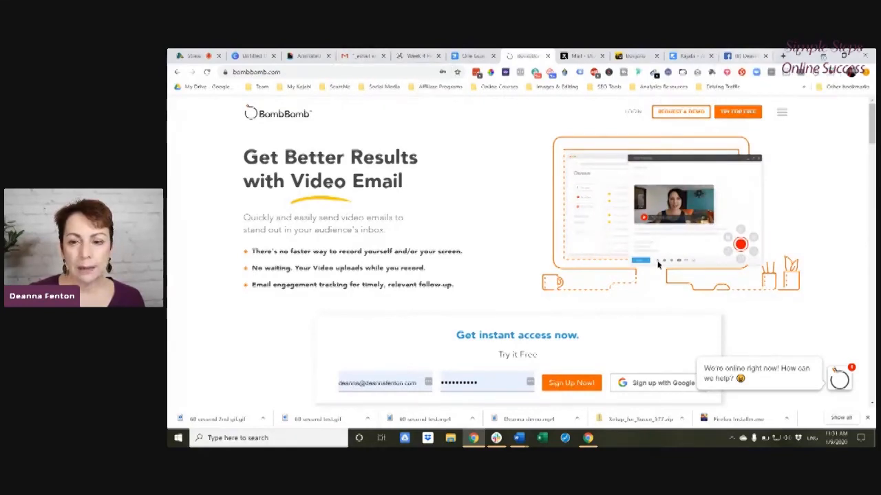
# Open a new browser tab and go to Gmail.
pyautogui.click(782, 56)
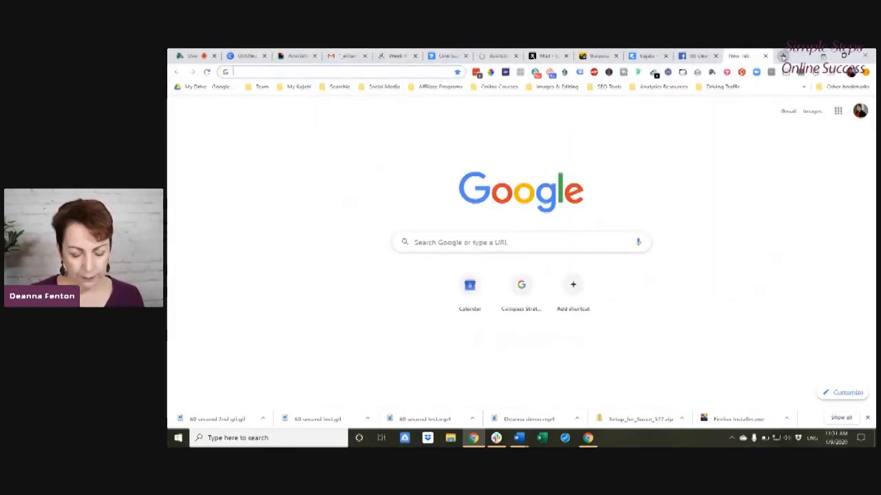
pyautogui.write('gmail')
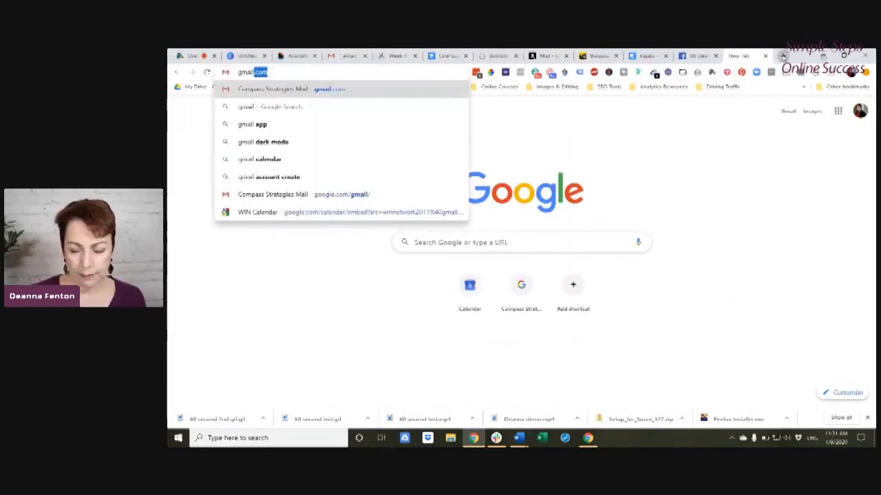
pyautogui.click(273, 88)
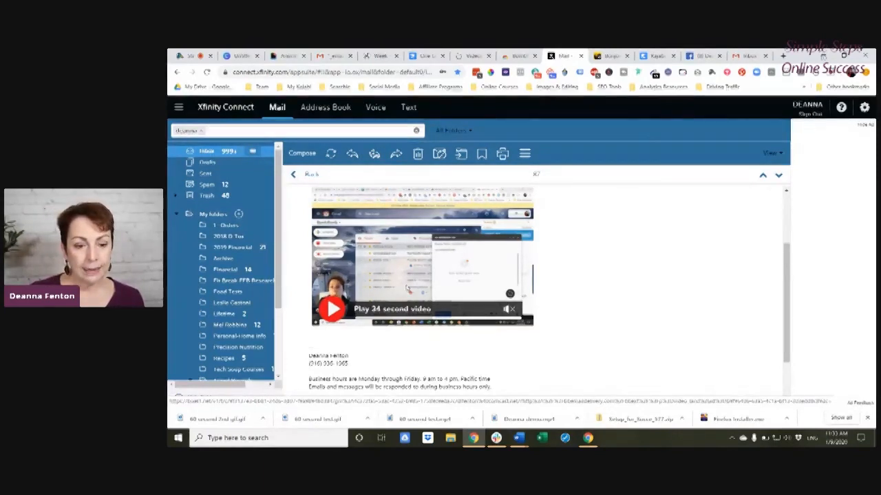
# Open the BombBomb example email in Gmail and scroll to its 2-minute video.
pyautogui.click(332, 308)
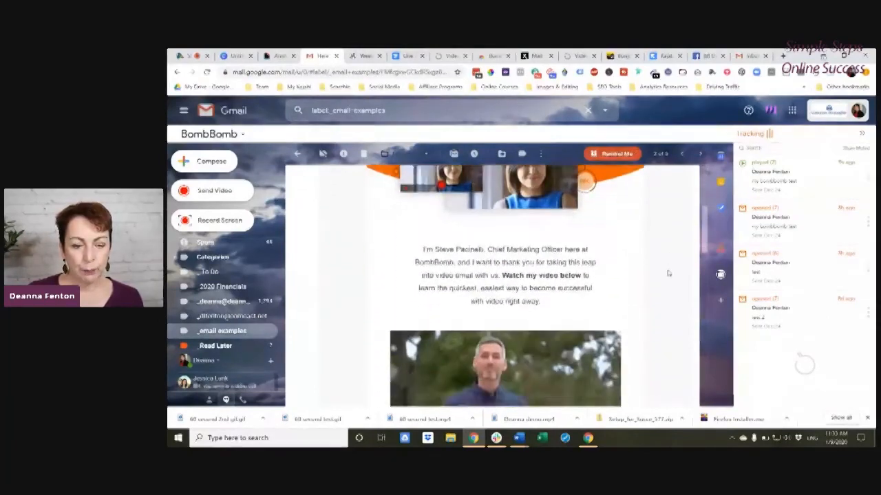
pyautogui.scroll(-3)
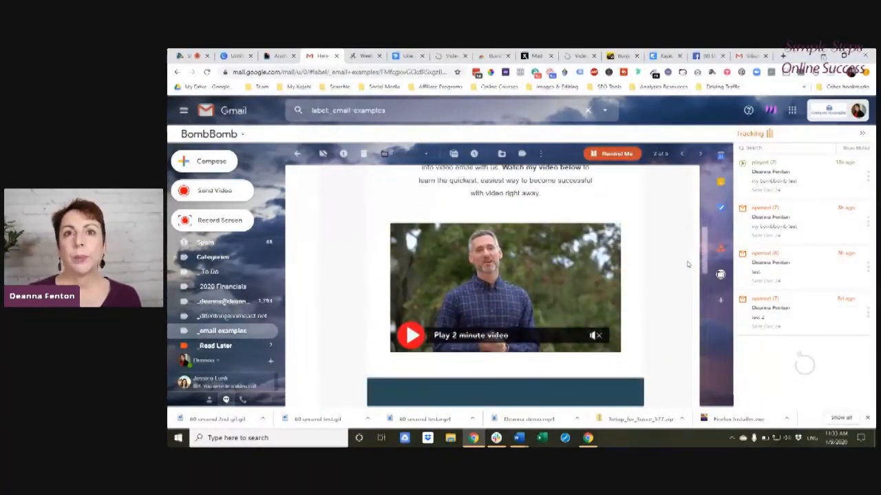